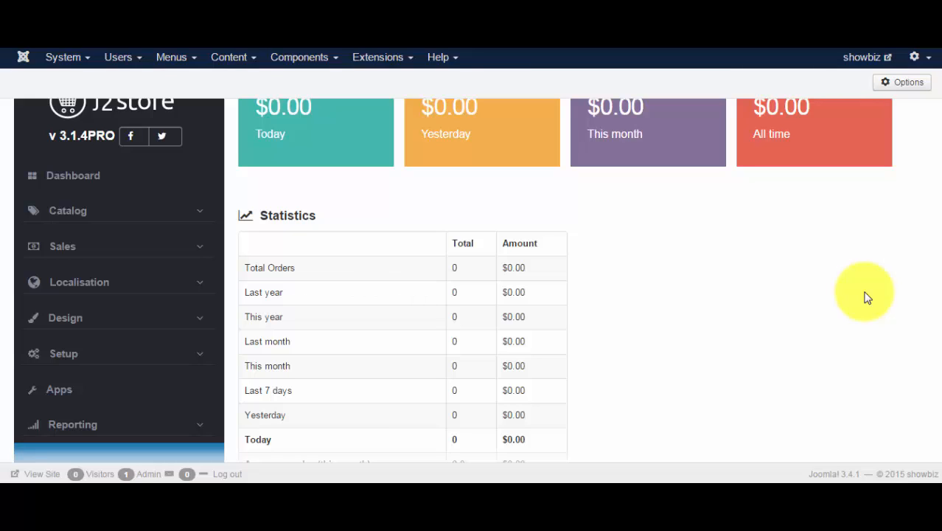
Step: Go to the J2Store Email templates list under the Design section
left_click(65, 318)
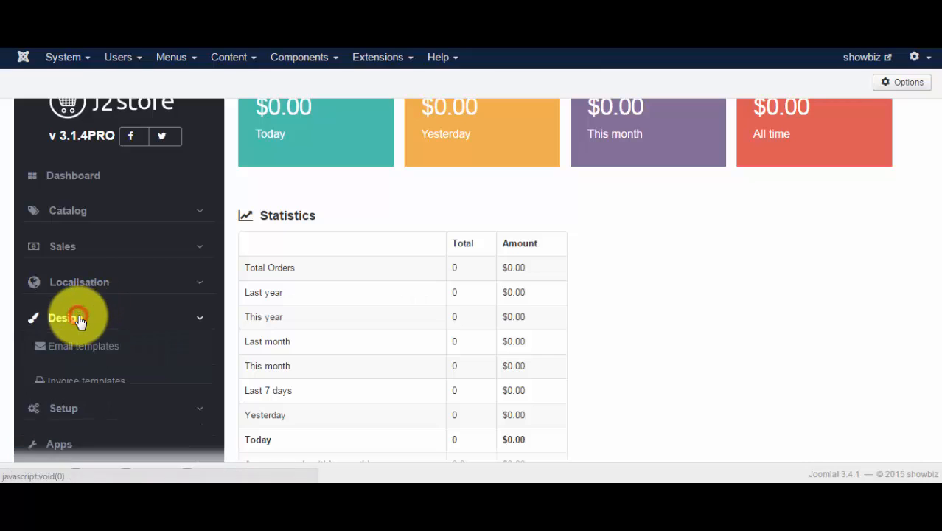
left_click(65, 317)
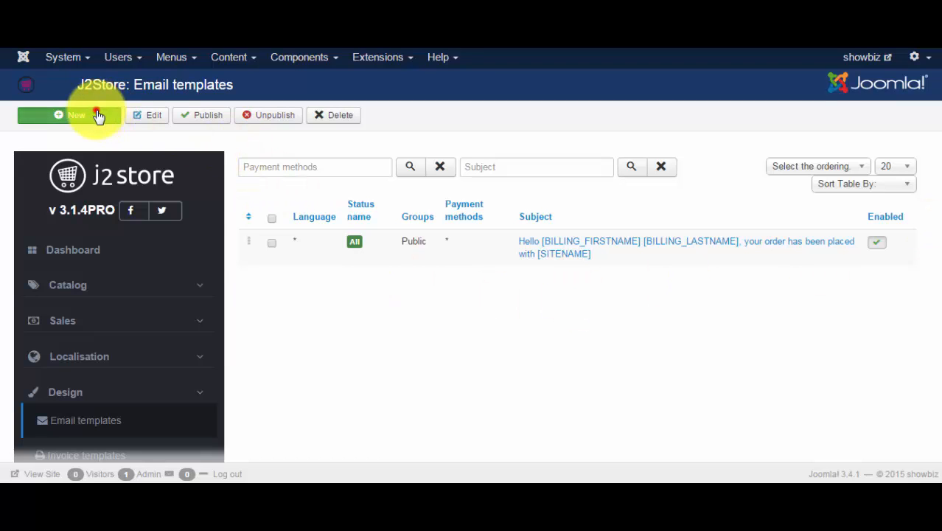
Step: Start a new email template for Confirmed orders limited to the Public group
left_click(71, 115)
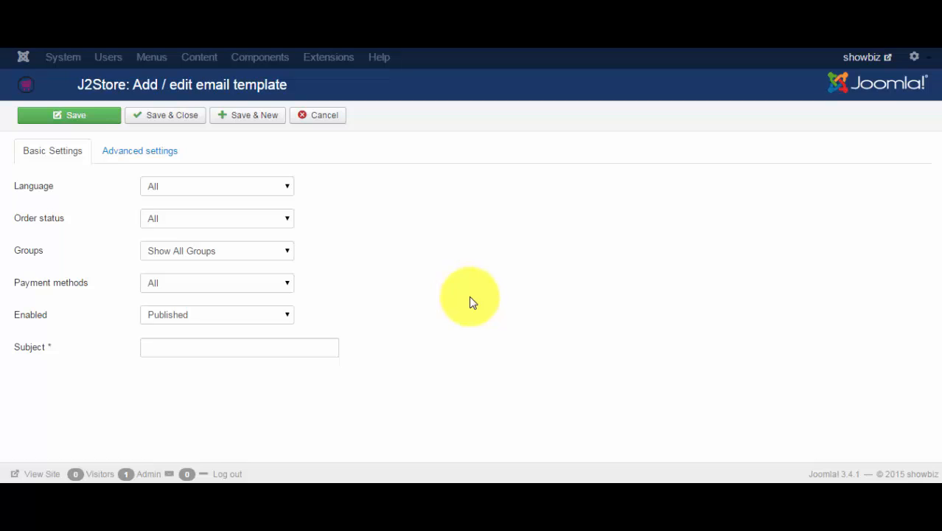
mouse_move(194, 141)
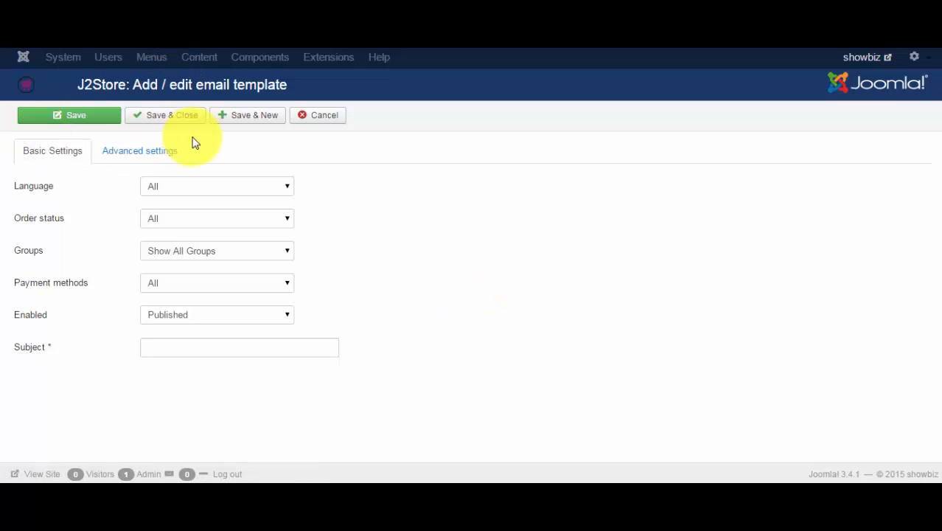
mouse_move(368, 177)
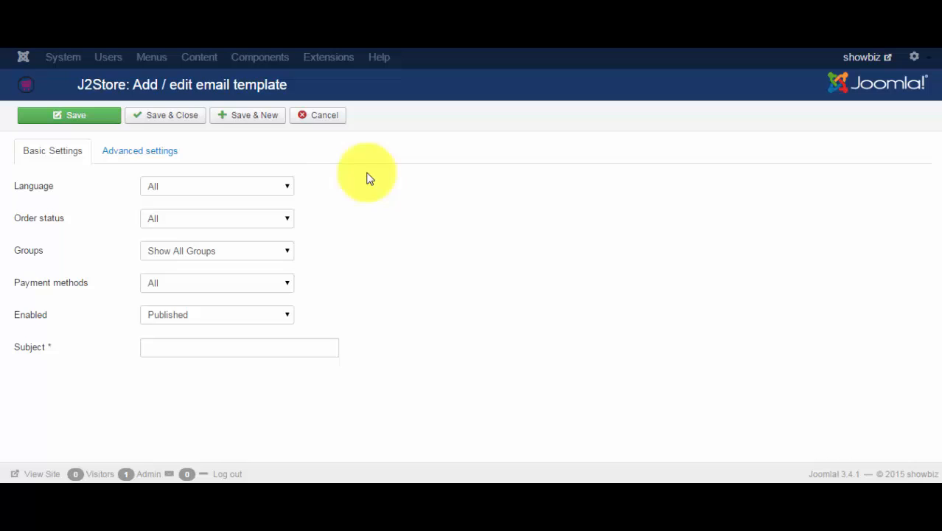
mouse_move(74, 180)
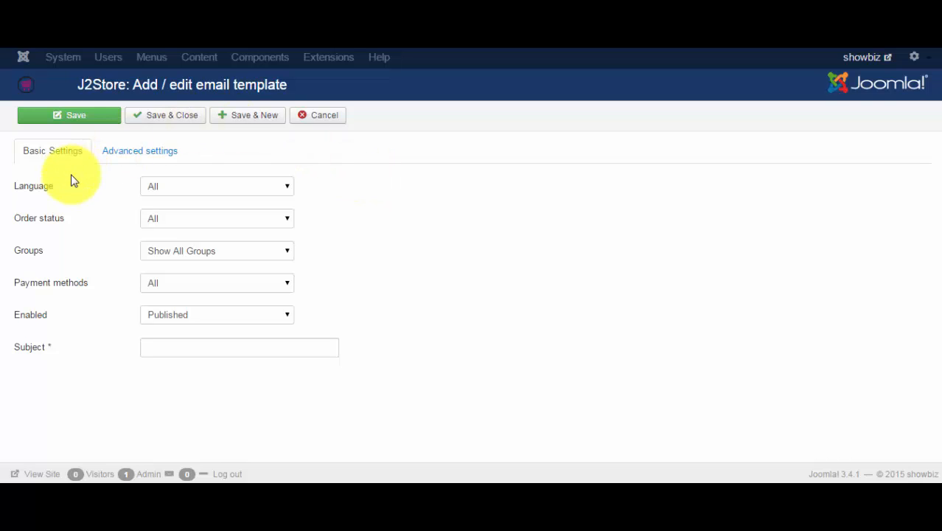
mouse_move(185, 200)
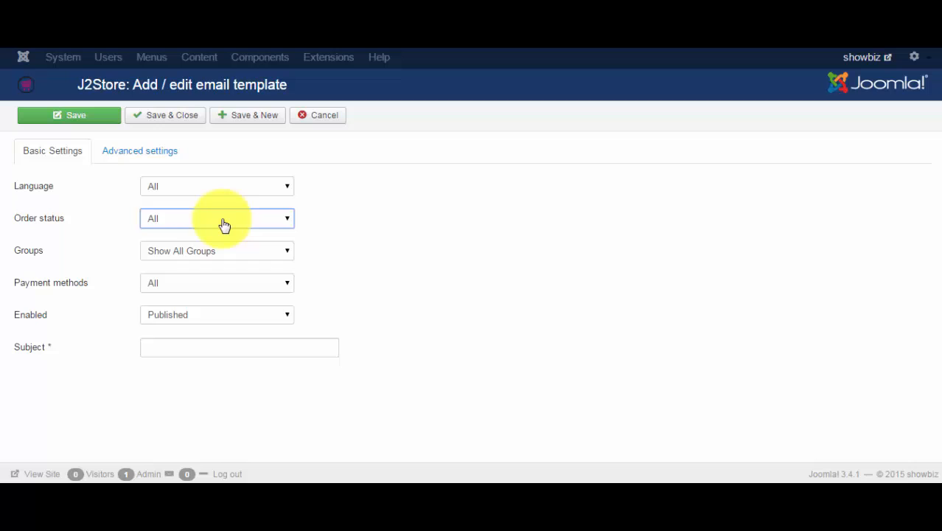
left_click(216, 218)
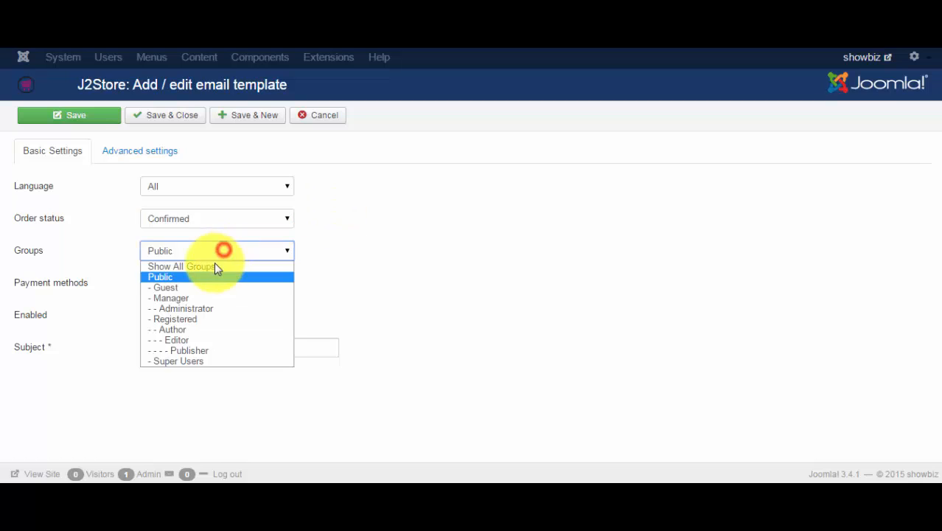
left_click(177, 265)
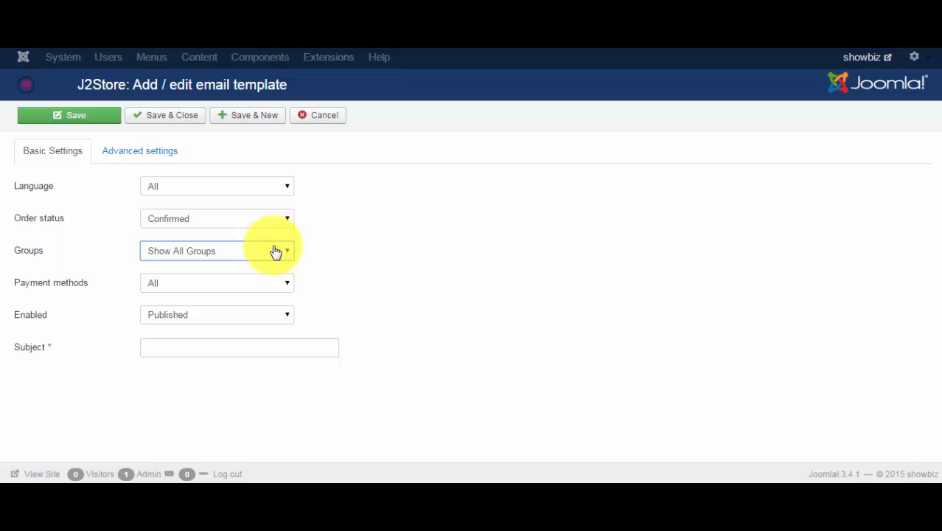
left_click(215, 250)
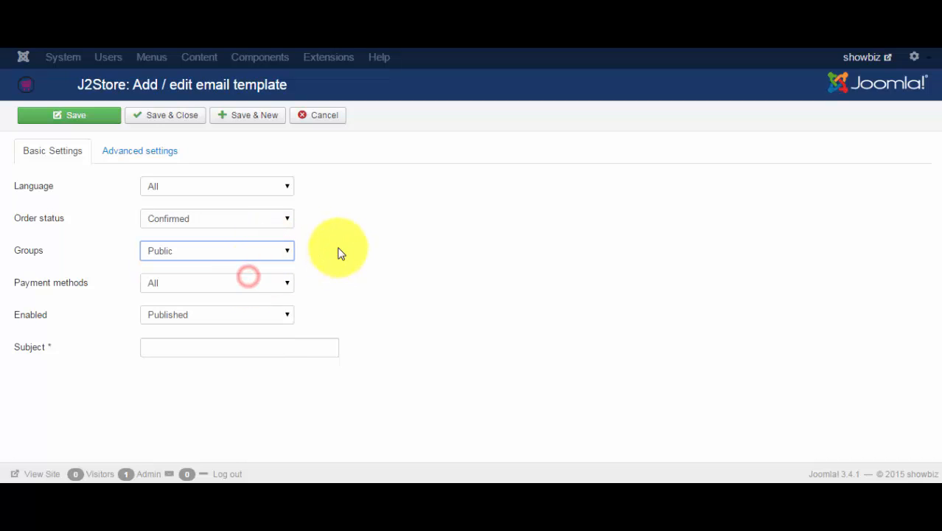
mouse_move(415, 301)
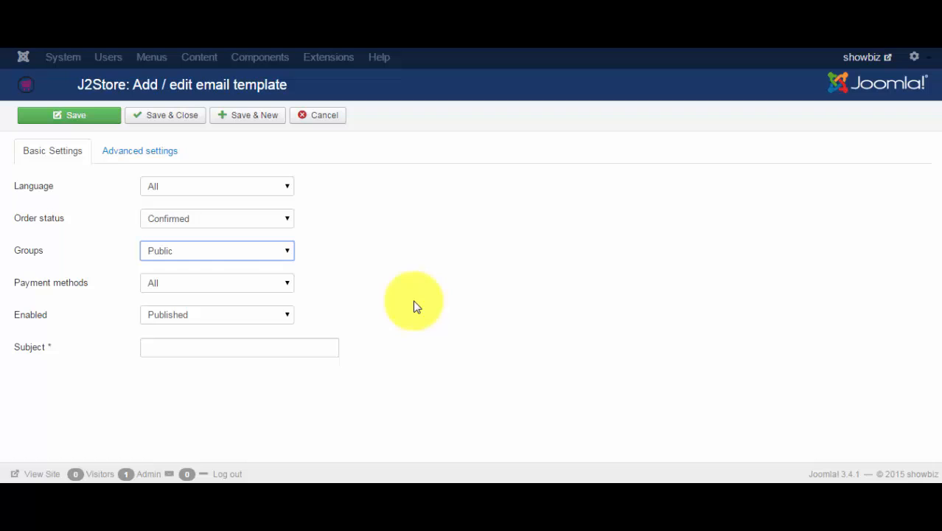
Step: Limit the template to Cash on Delivery and give it the subject 'Confirmation'
left_click(217, 283)
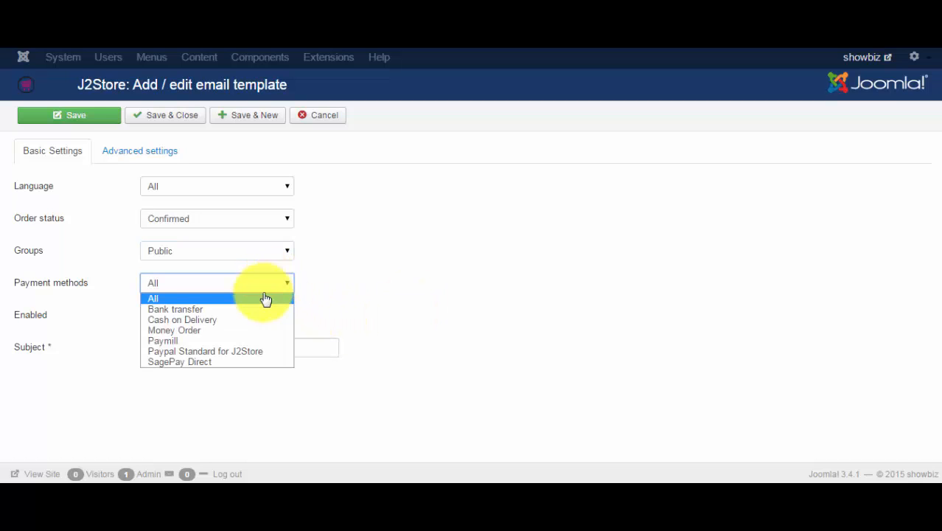
left_click(182, 319)
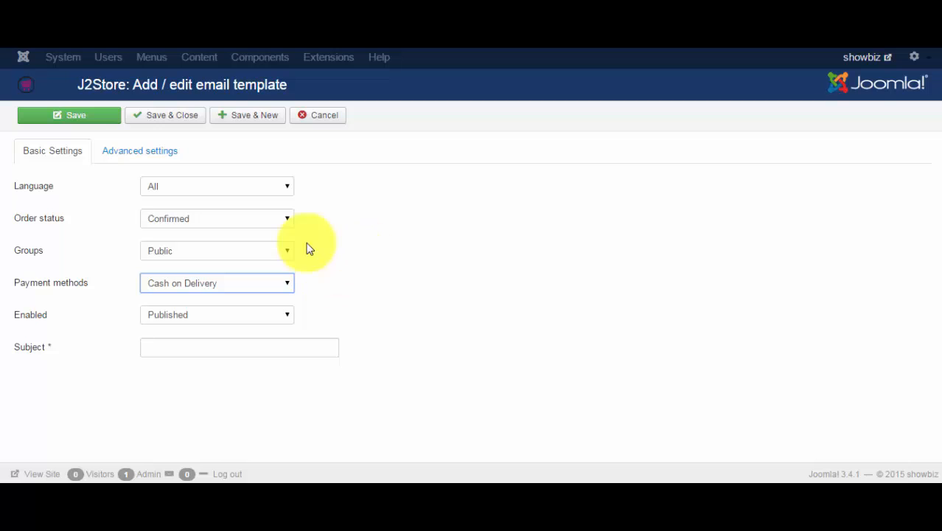
mouse_move(203, 349)
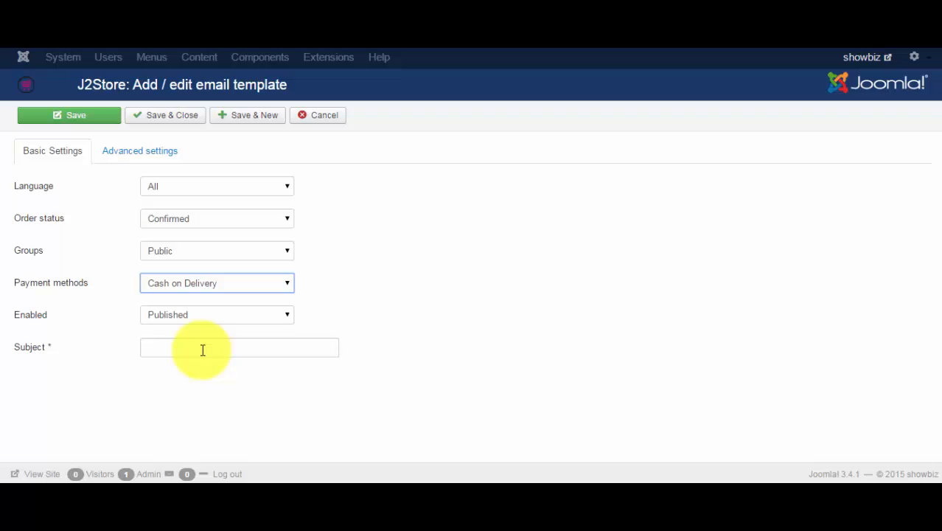
type("Confirmation")
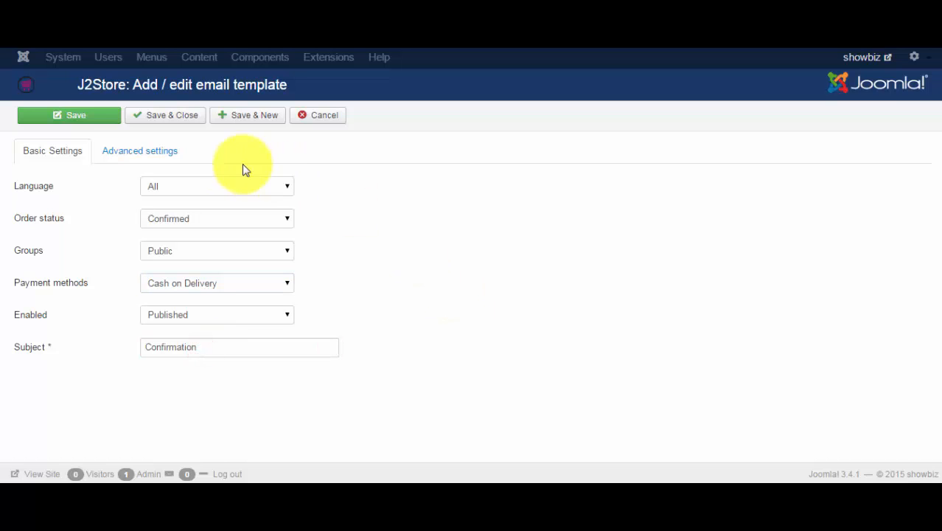
Step: Insert the J2Store logo image at the top of the E-mail Body
left_click(138, 150)
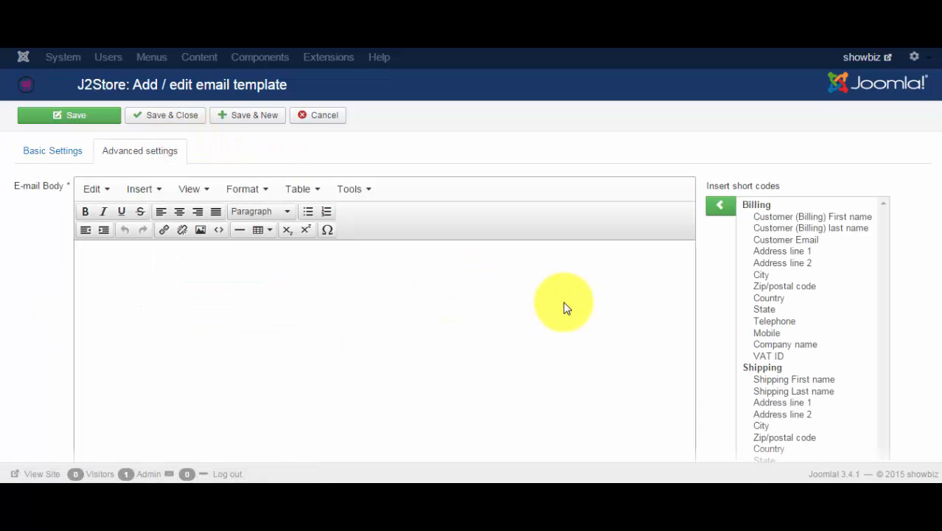
mouse_move(327, 348)
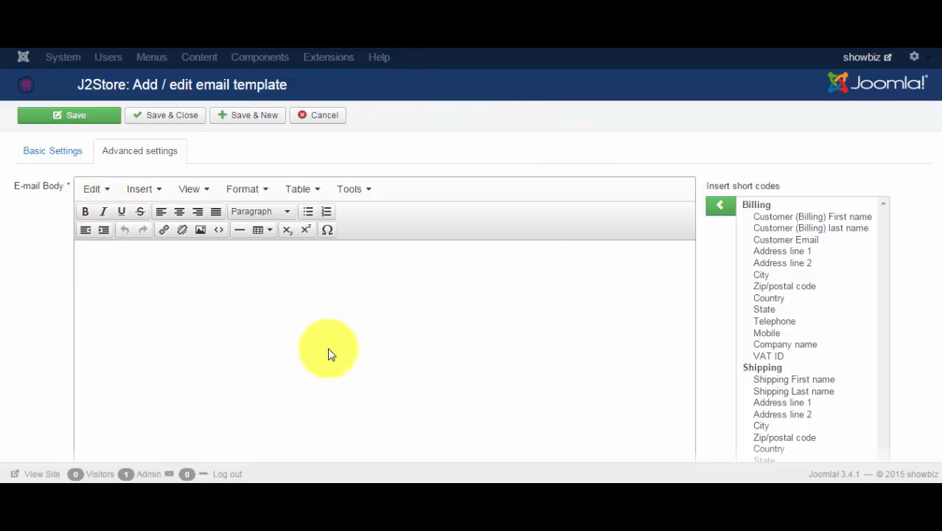
mouse_move(335, 354)
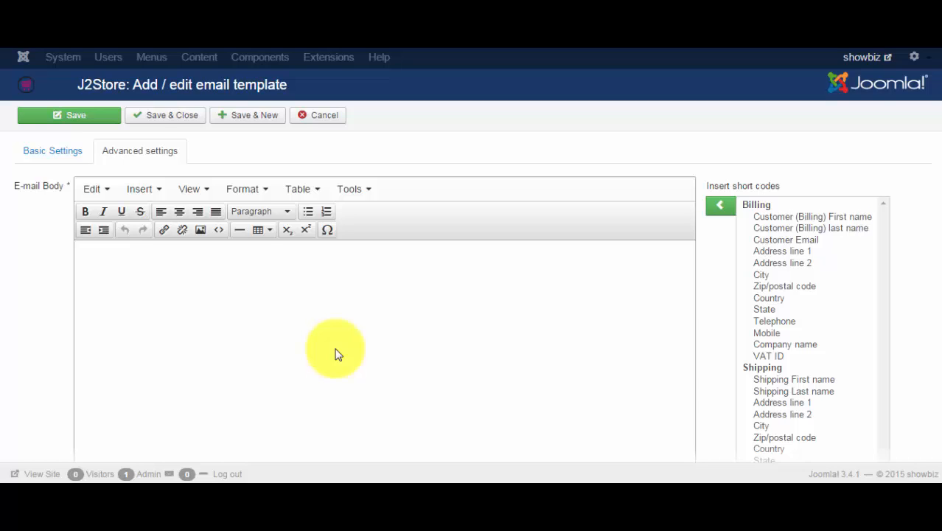
mouse_move(616, 227)
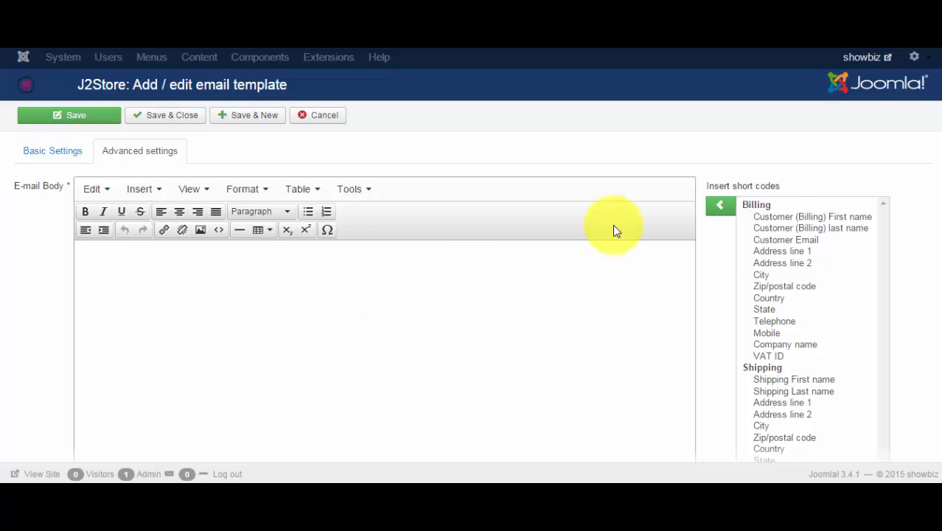
scroll("down", 3)
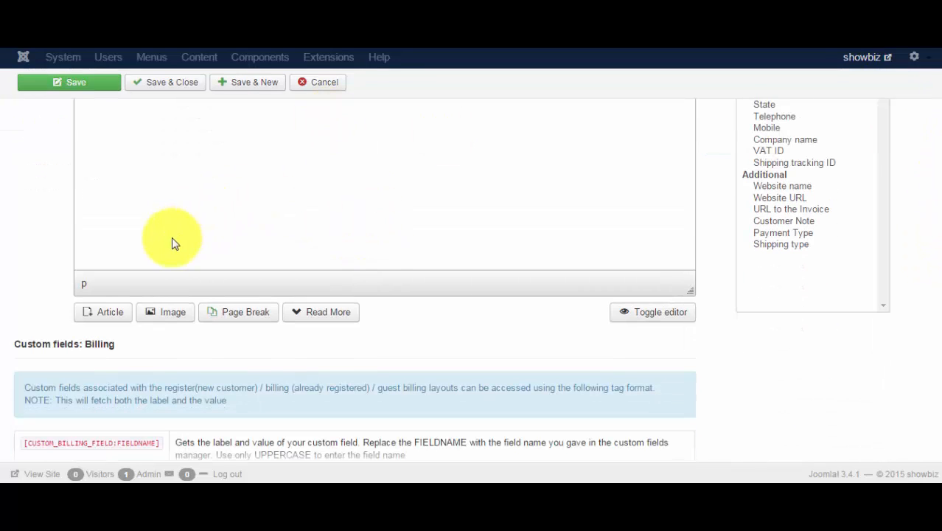
left_click(166, 311)
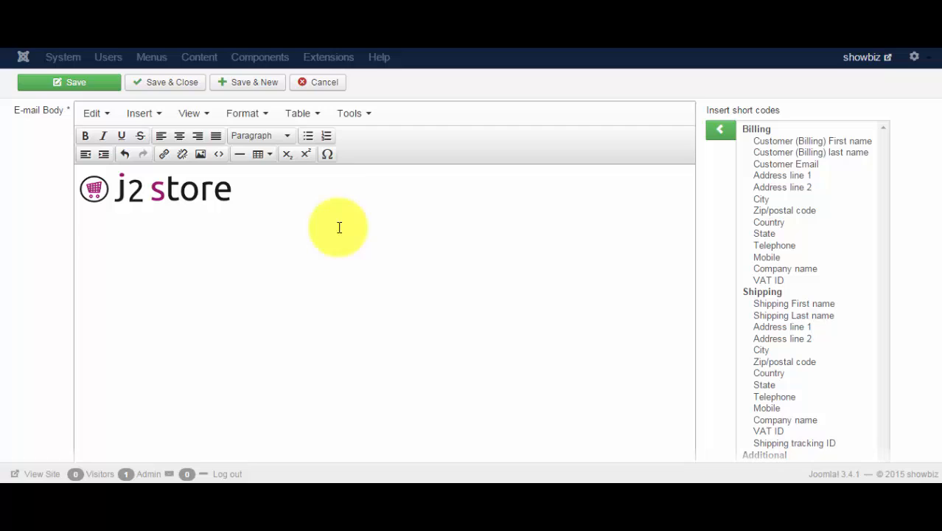
Step: Begin inserting a 2×4 table below the logo from the table options
left_click(260, 154)
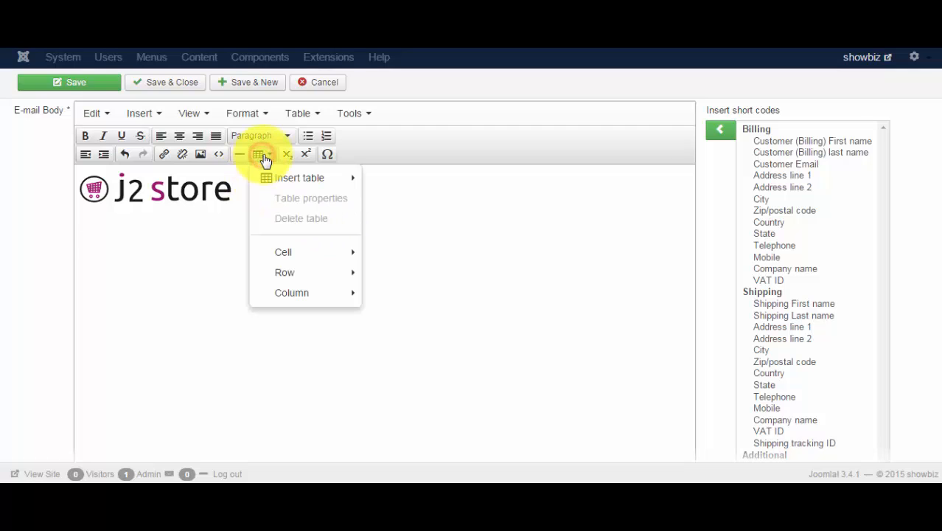
mouse_move(301, 177)
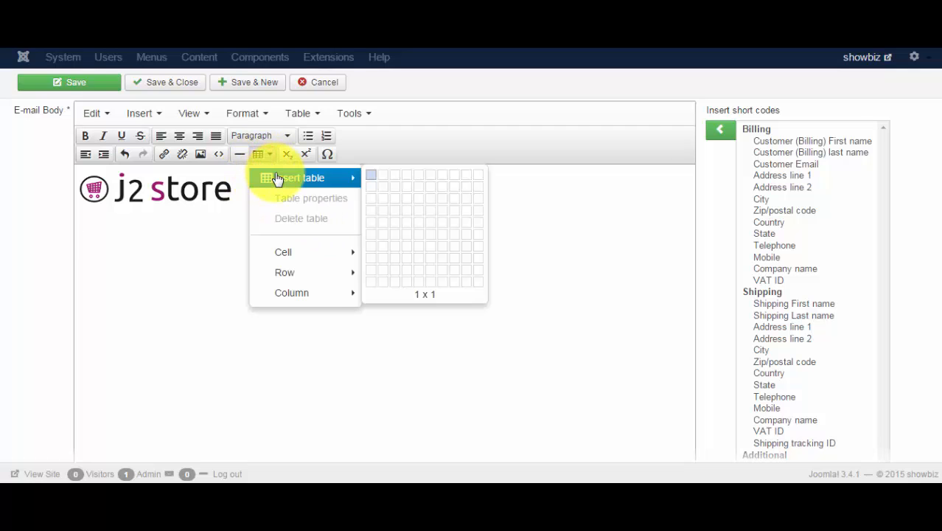
mouse_move(383, 206)
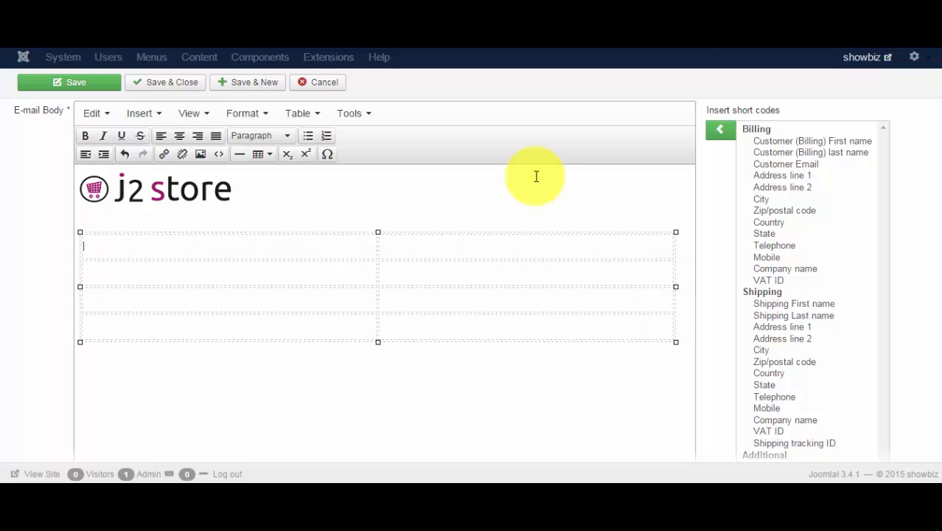
mouse_move(619, 150)
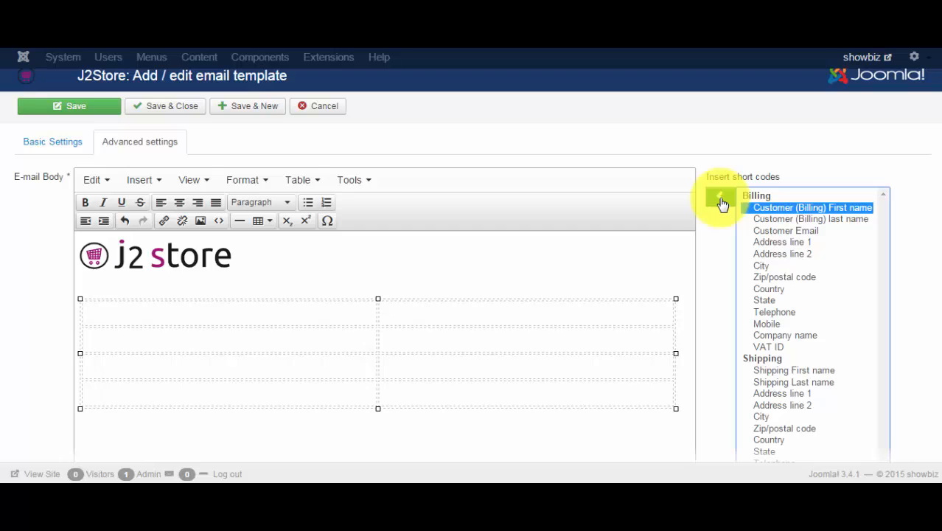
Step: Fill the table cells with billing first name, last name, email and further billing short codes
left_click(811, 206)
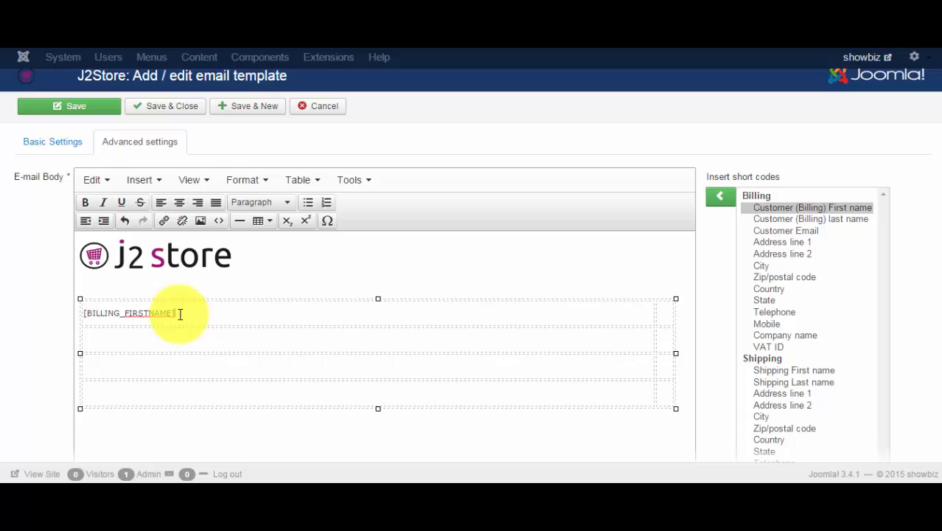
mouse_move(643, 321)
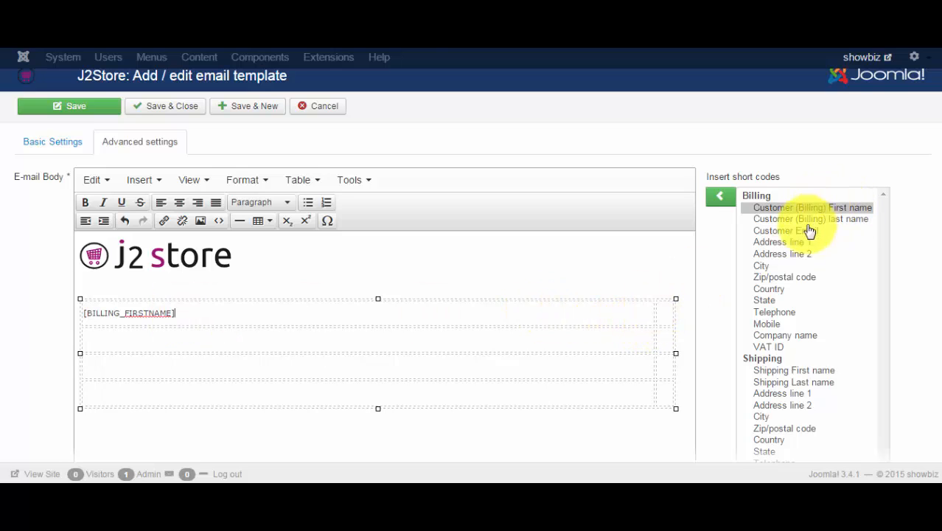
mouse_move(655, 342)
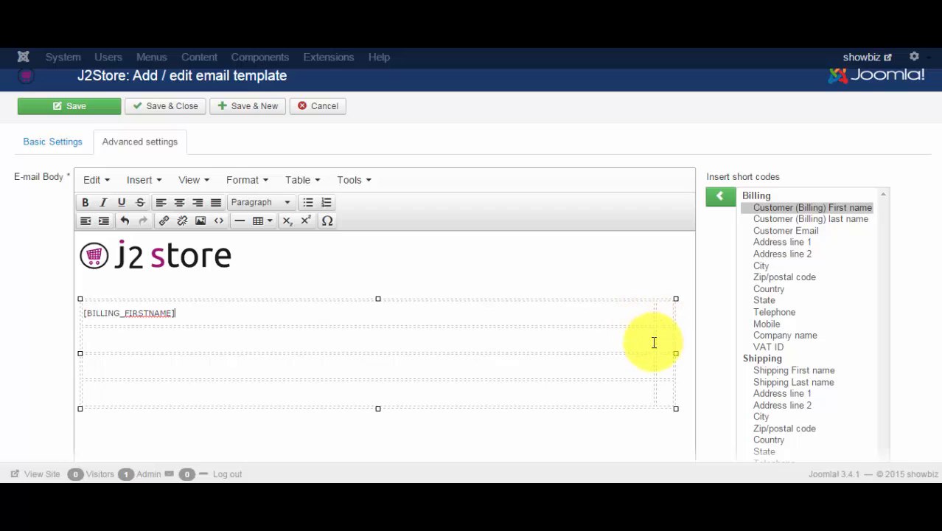
mouse_move(758, 269)
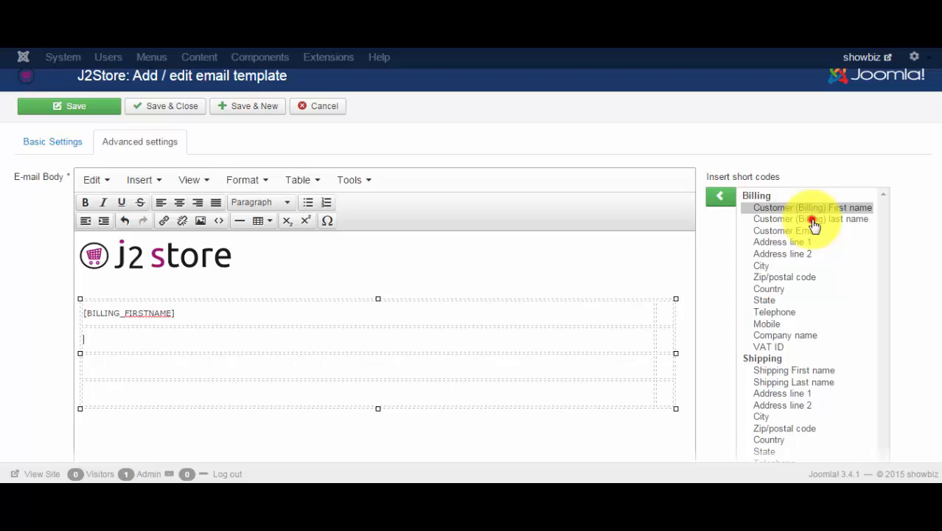
left_click(811, 218)
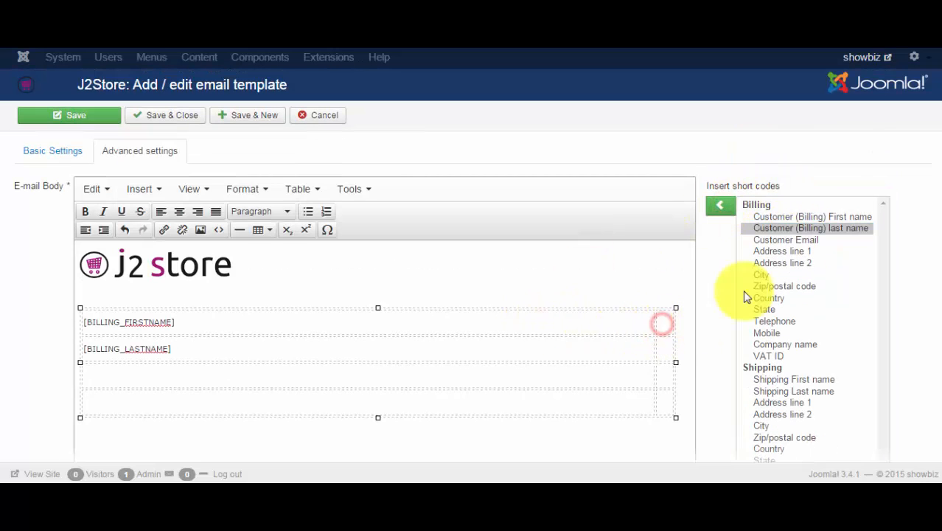
scroll("down", 3)
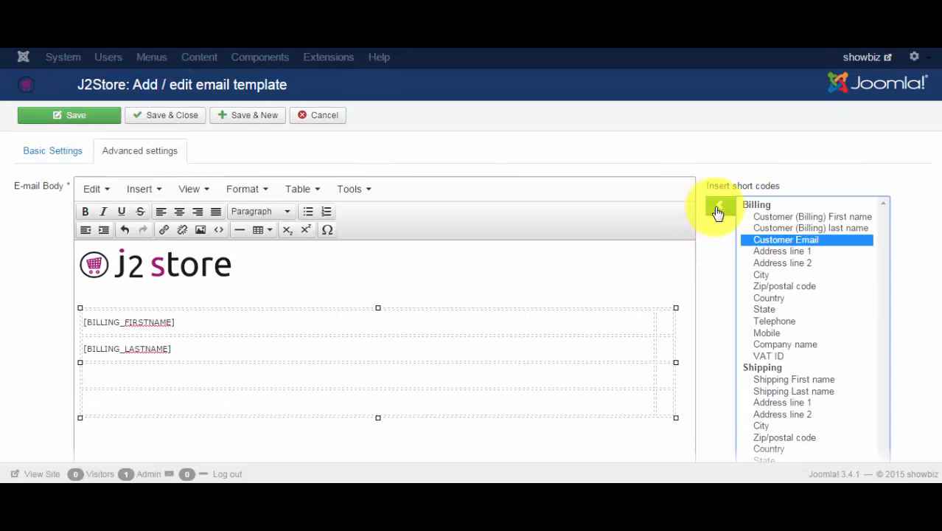
left_click(785, 238)
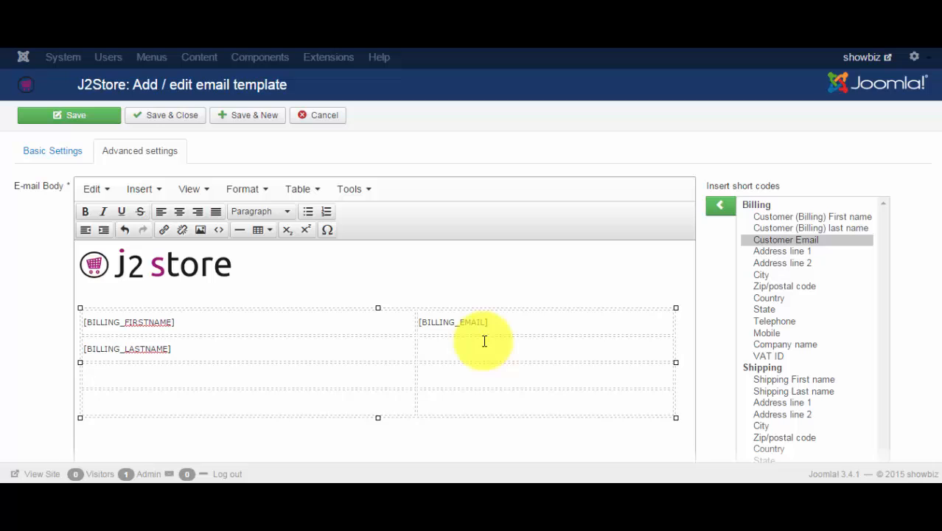
scroll("down", 3)
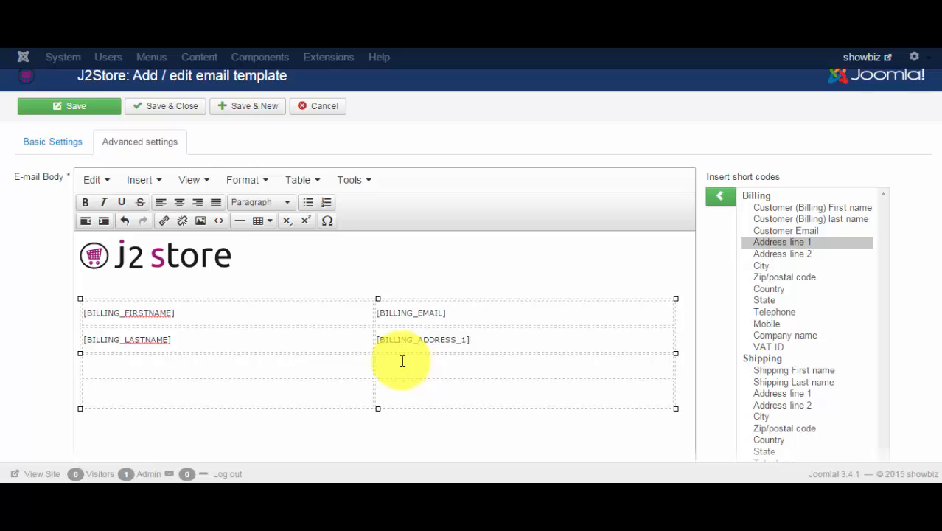
left_click(782, 242)
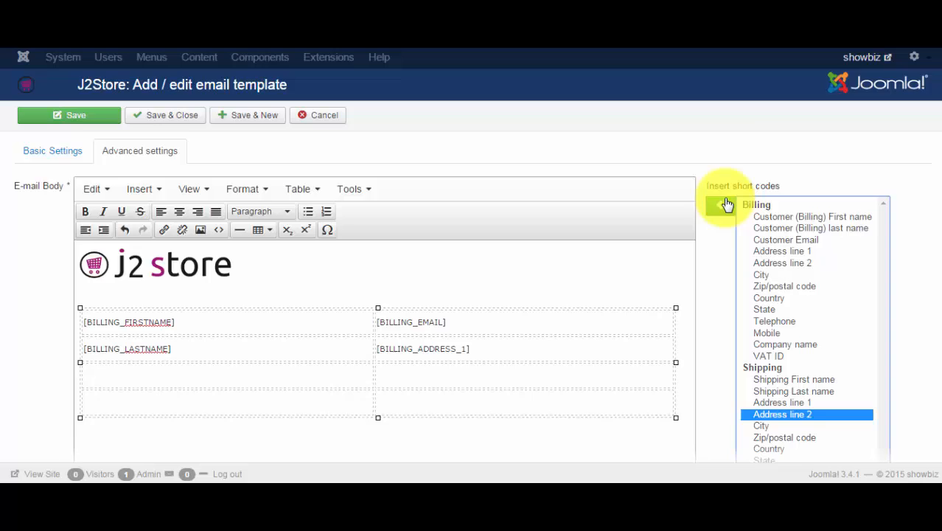
scroll("down", 3)
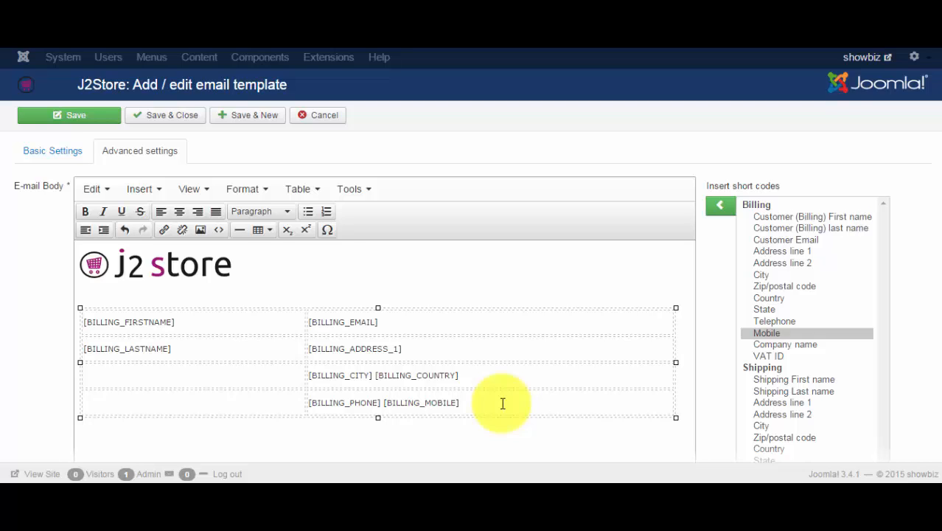
Step: Save and close so the Confirmation template appears in the list
left_click(165, 115)
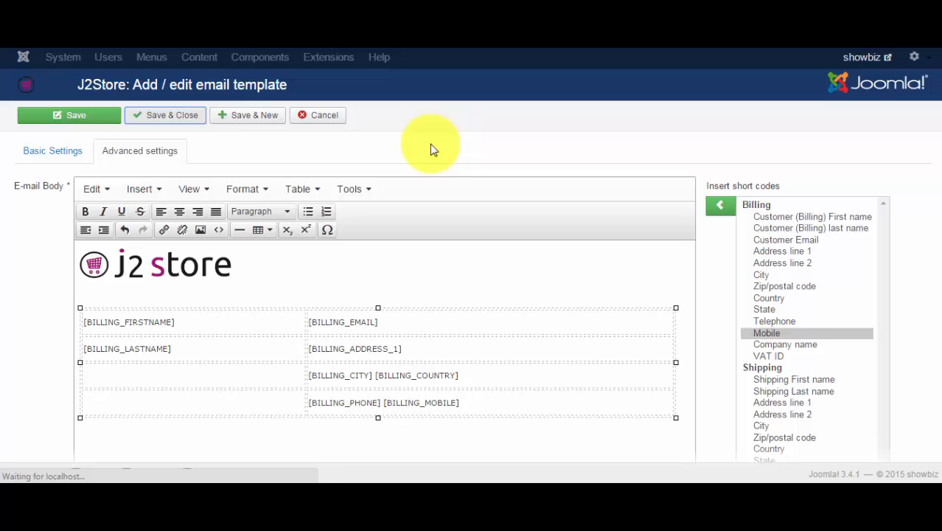
left_click(165, 115)
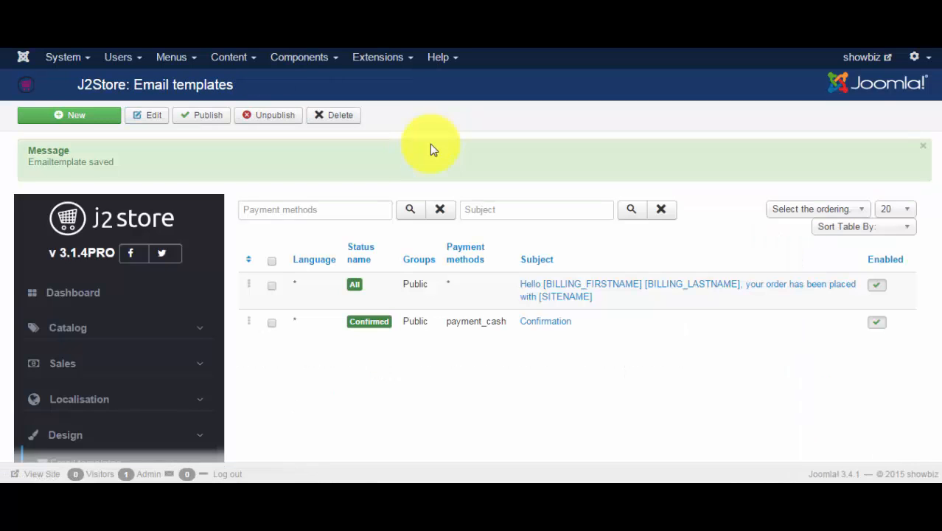